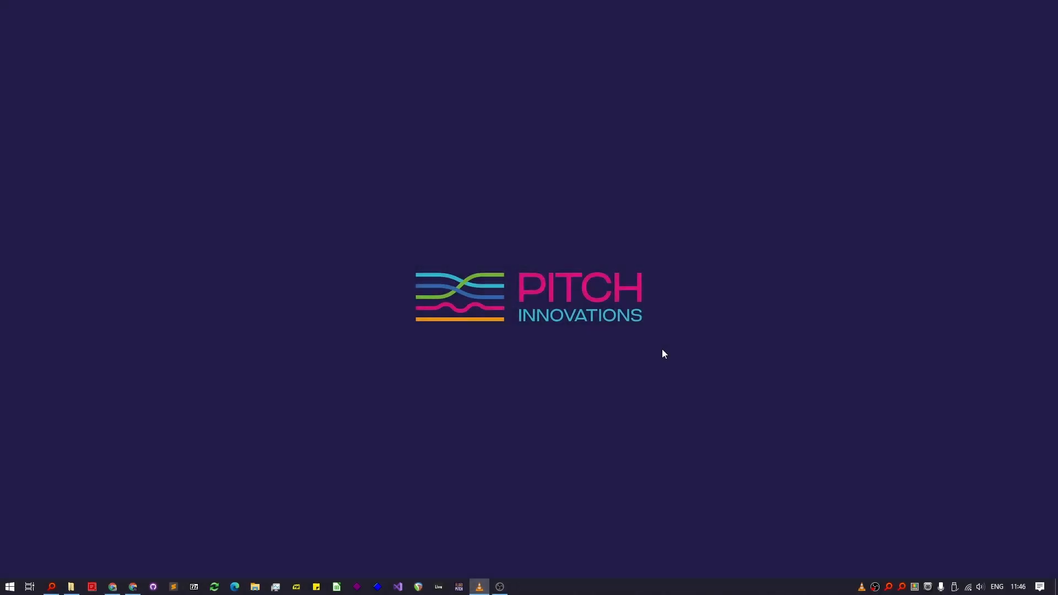
pyautogui.moveTo(540, 418)
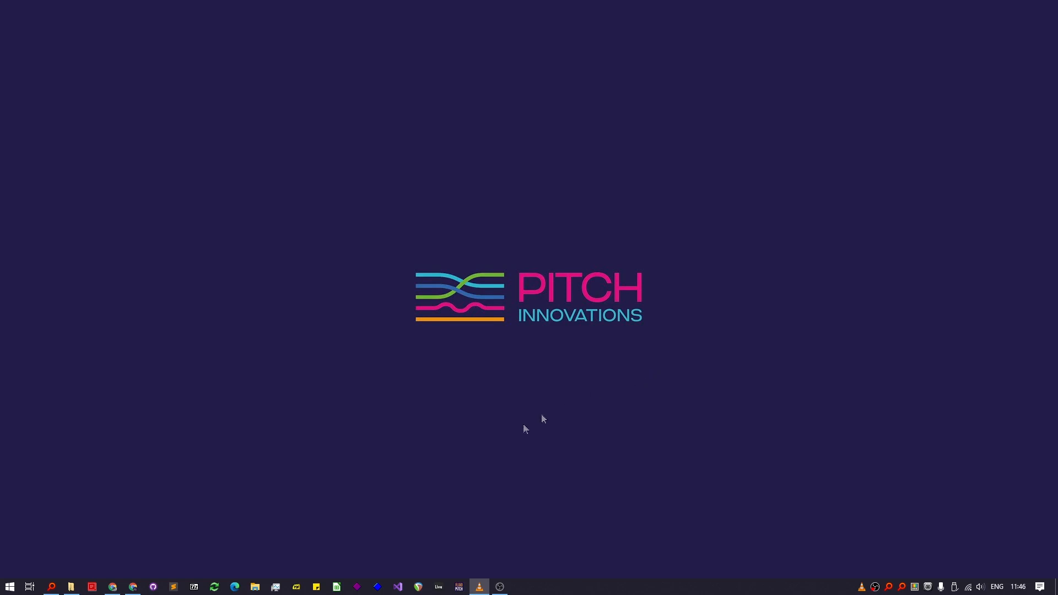
# Launch the Fluid Pitch standalone app from the desktop shortcut
pyautogui.click(459, 585)
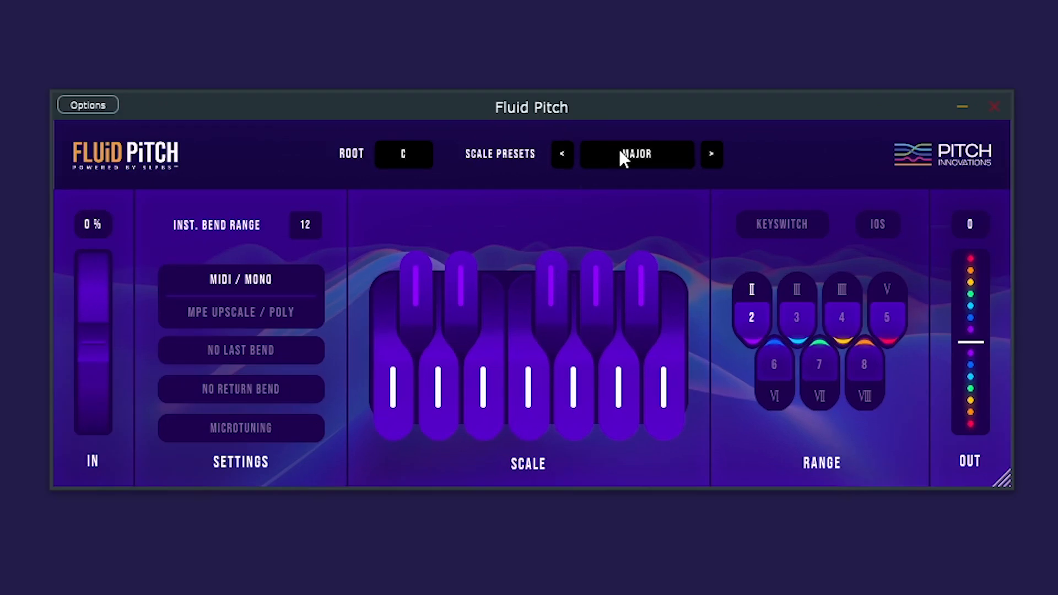
# Show the Options menu with Audio/MIDI Settings and save/load state entries
pyautogui.click(636, 154)
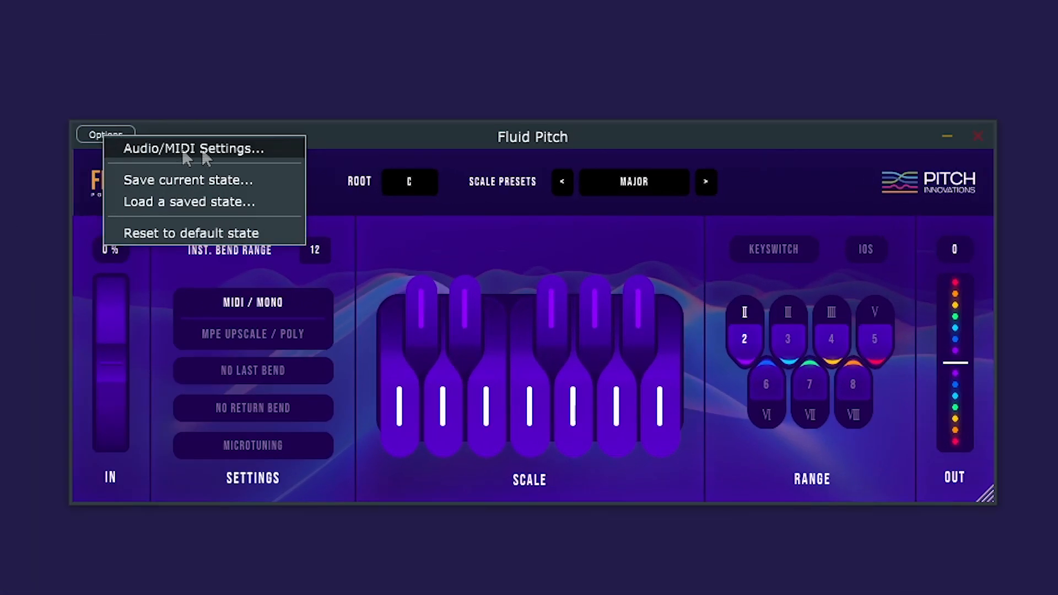
# In Audio/MIDI Settings, disable Vienna Instruments and Fluid Pitch Standalone PORT inputs, leaving only Impulse, and show the MIDI output ports
pyautogui.click(192, 149)
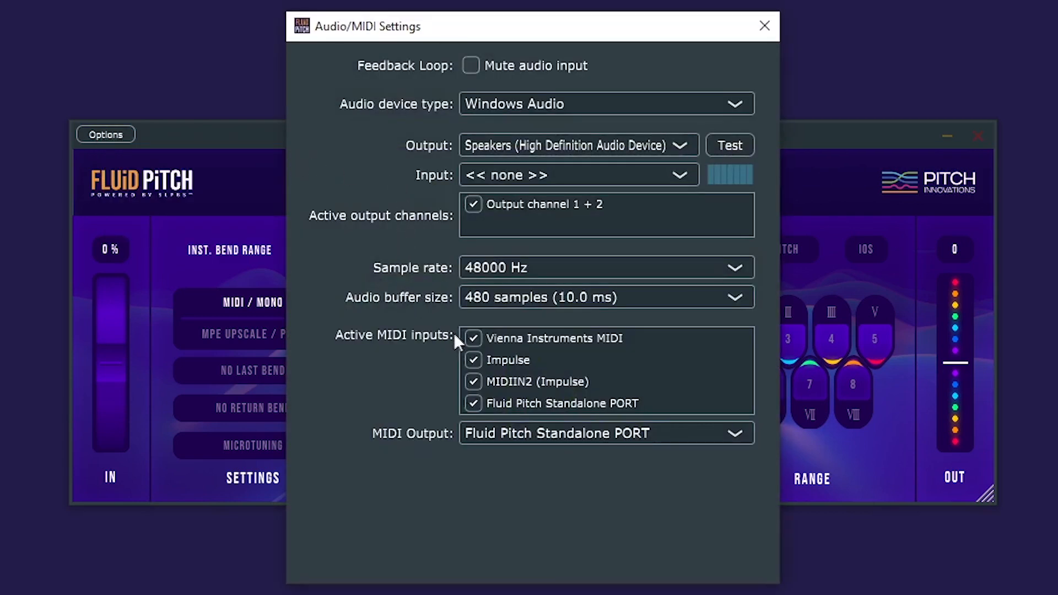
pyautogui.click(472, 382)
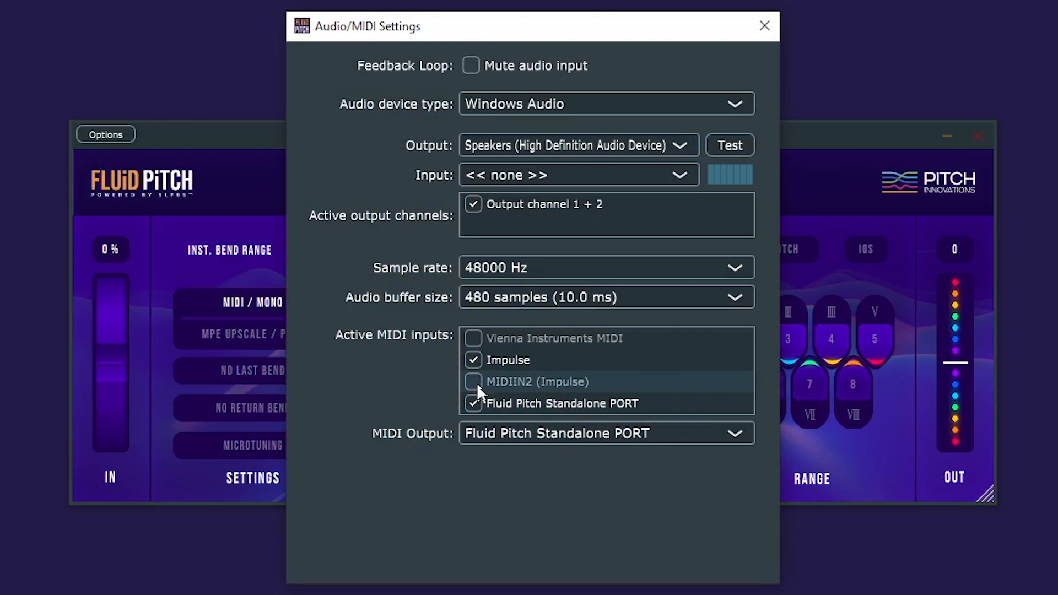
pyautogui.click(473, 403)
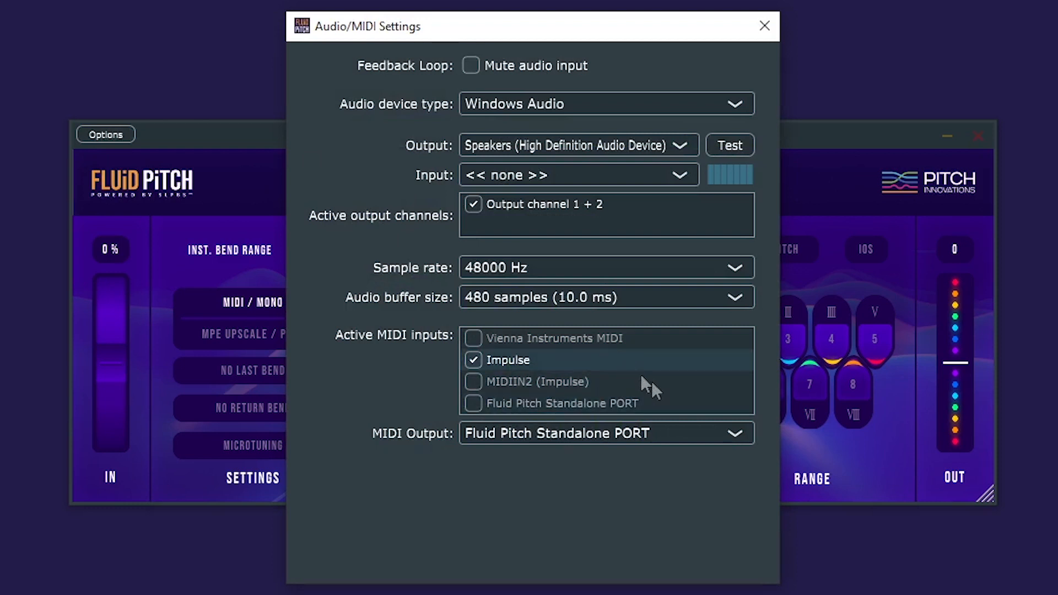
pyautogui.click(605, 433)
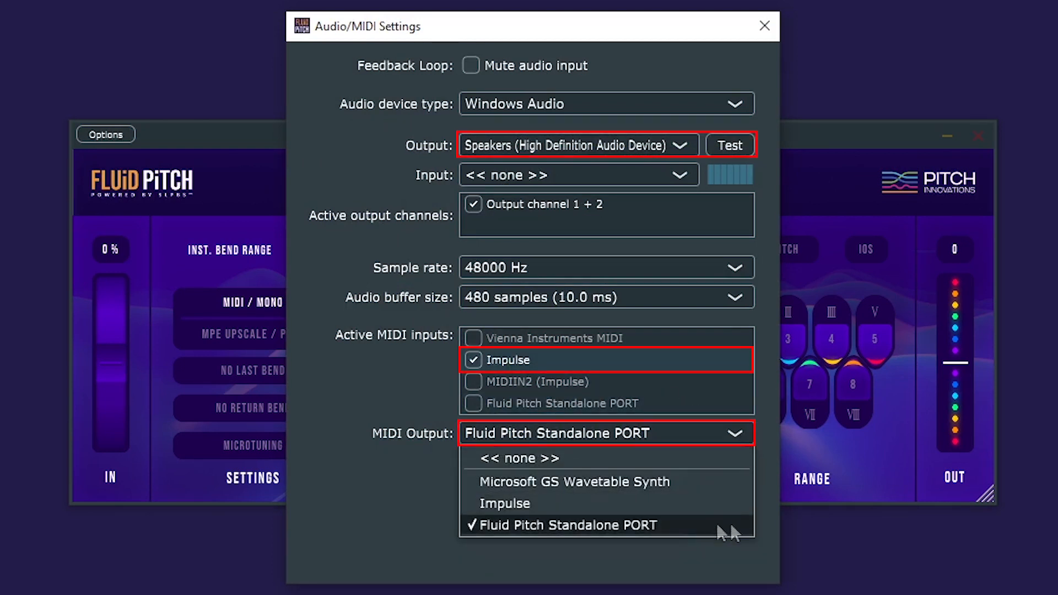
pyautogui.moveTo(742, 531)
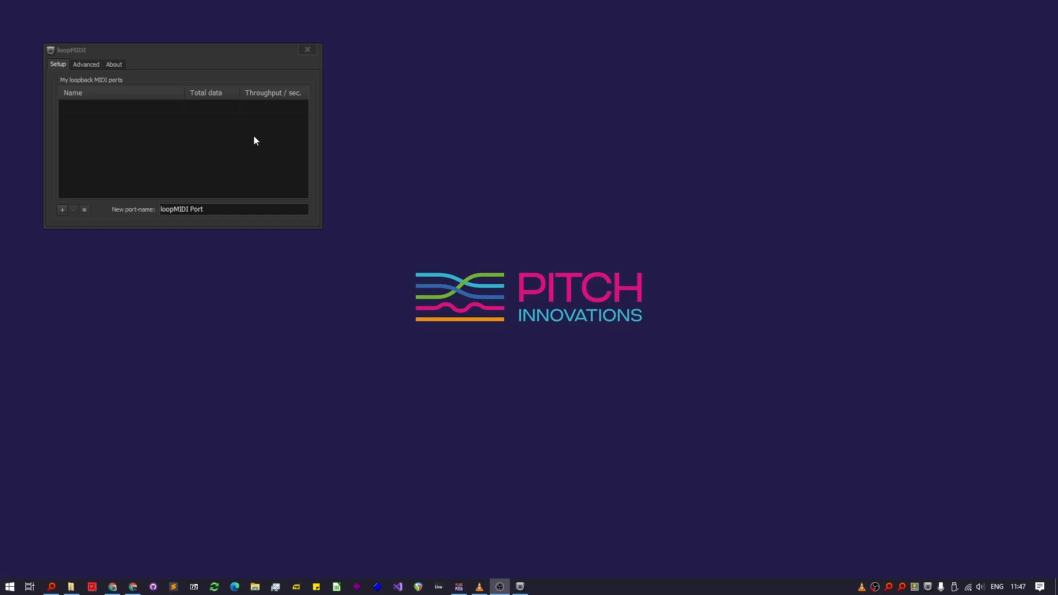
# Add a new loopMIDI port named Fluid Pitch Standalone PORT
pyautogui.write('Fluid Pitch Standalone PORT')
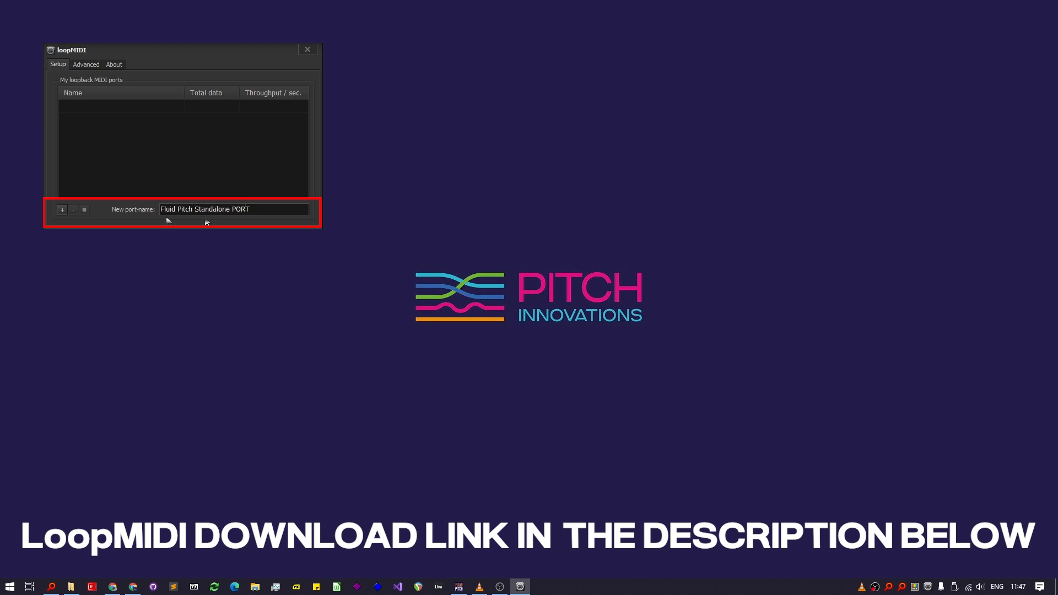
pyautogui.click(61, 209)
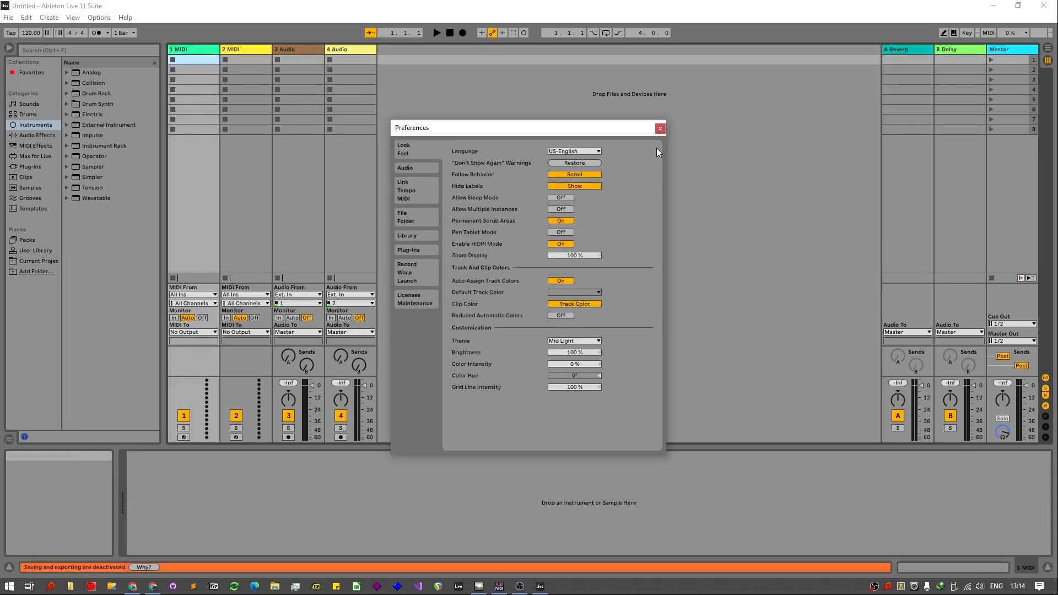
# In Link Tempo MIDI preferences, enable MPE and Track for the Fluid Pitch Standalone PORT input and close Preferences
pyautogui.click(403, 182)
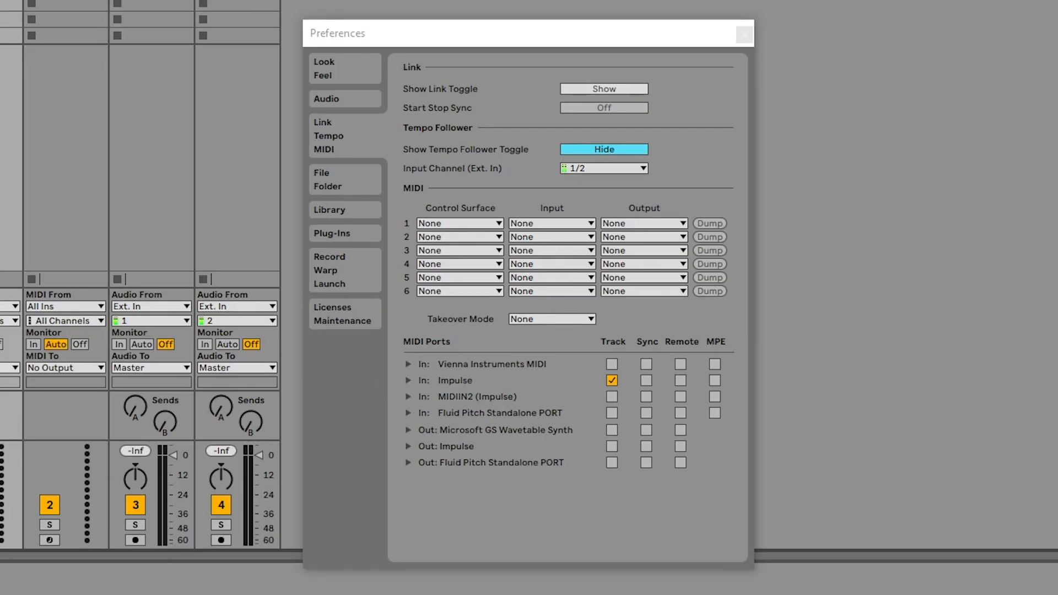
pyautogui.click(714, 415)
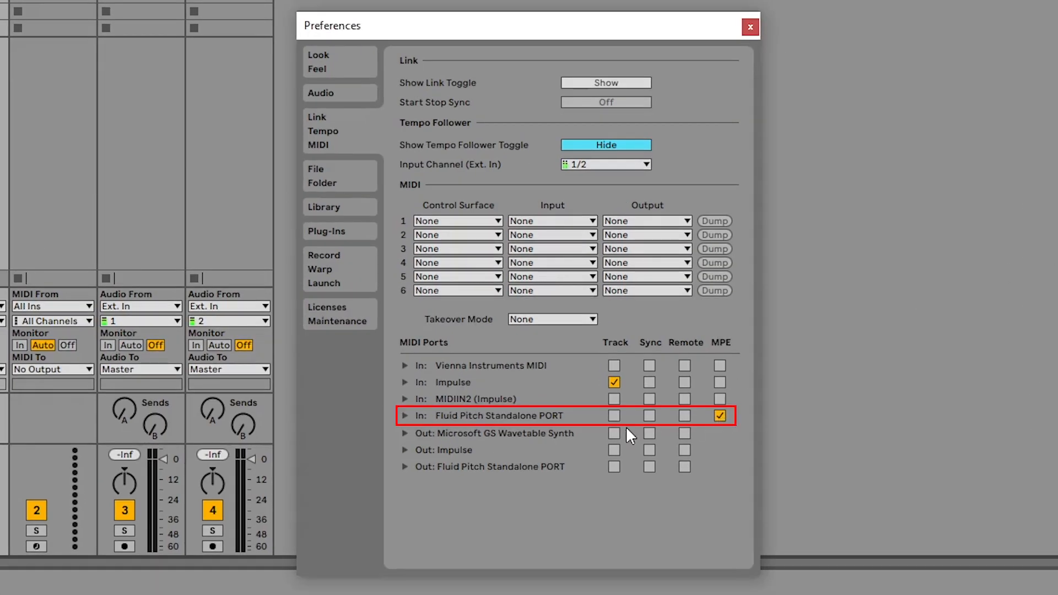
pyautogui.click(613, 416)
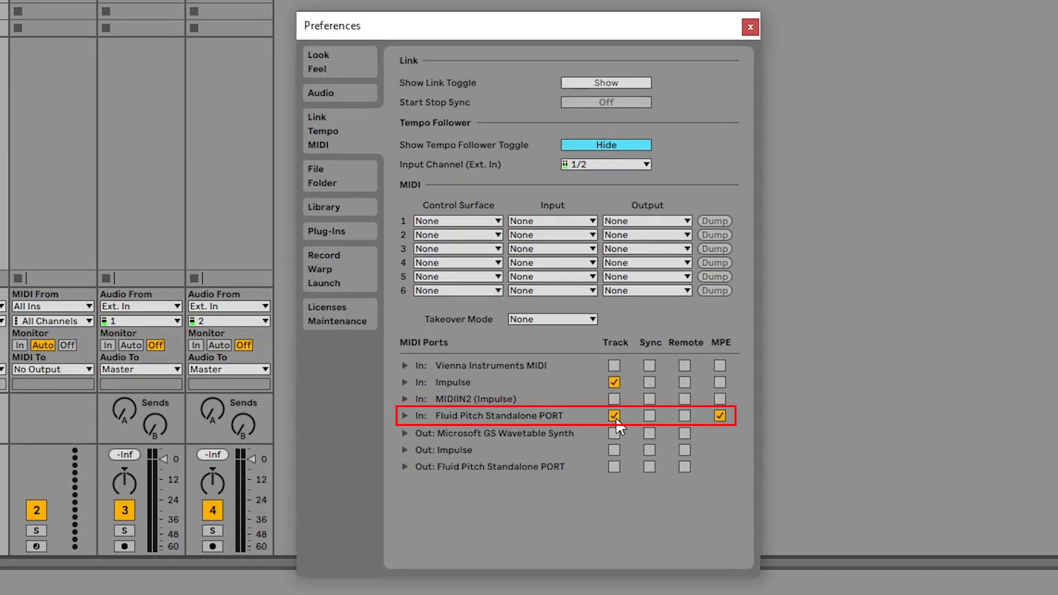
pyautogui.click(748, 27)
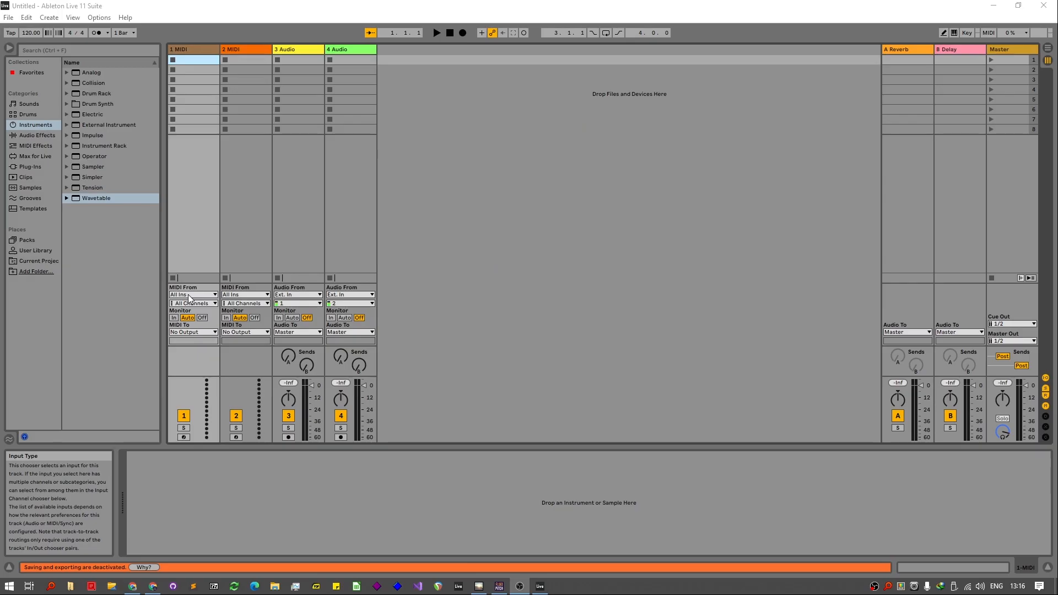
# Set track 1's MIDI From to Fluid Pitch Standalone PORT
pyautogui.click(191, 294)
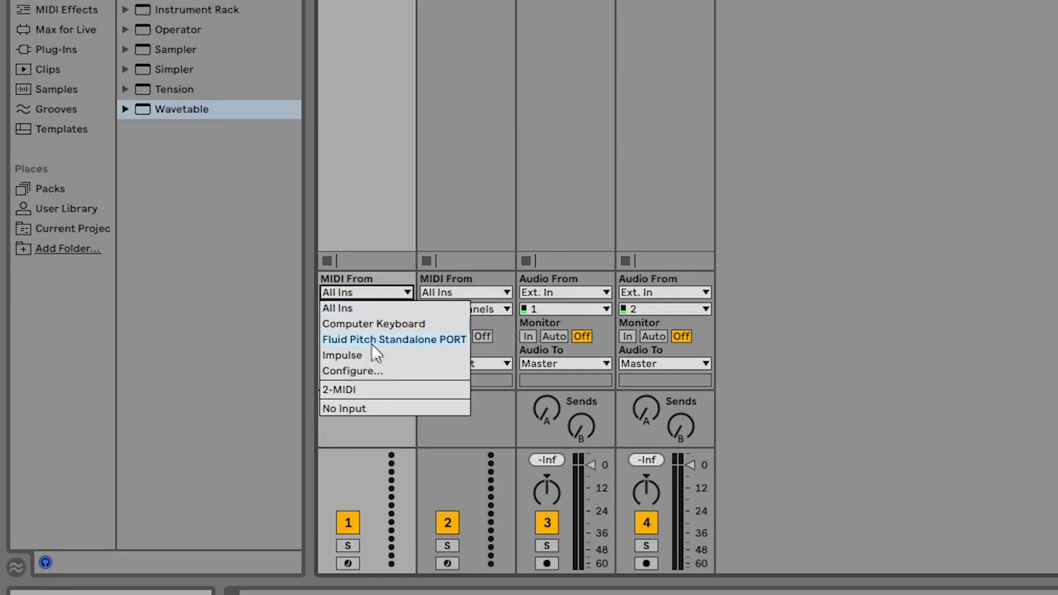
pyautogui.click(393, 338)
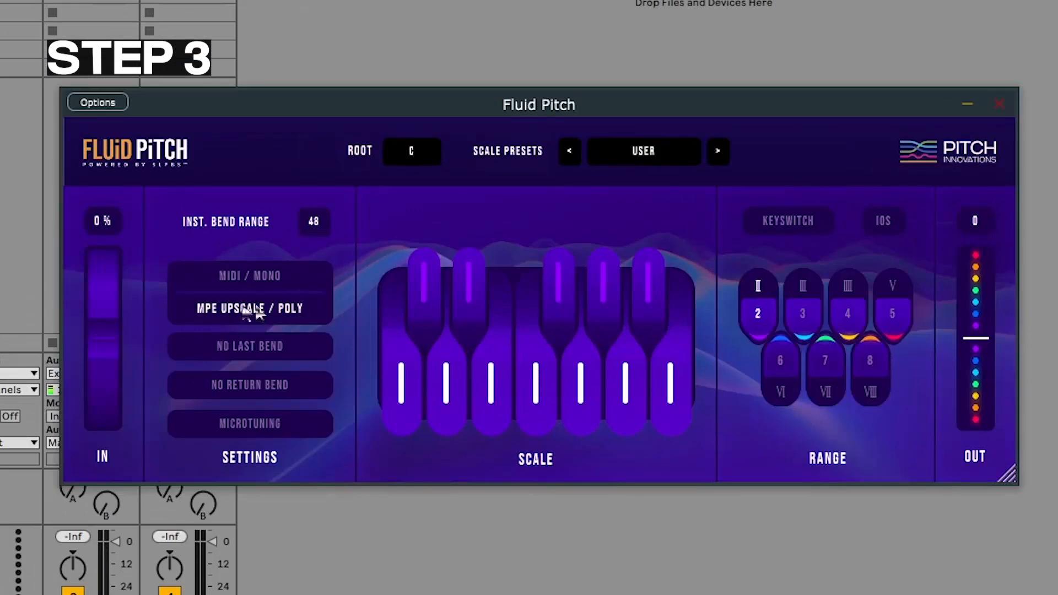
# Activate MPE Upscale / Poly output mode in the Settings section
pyautogui.click(249, 307)
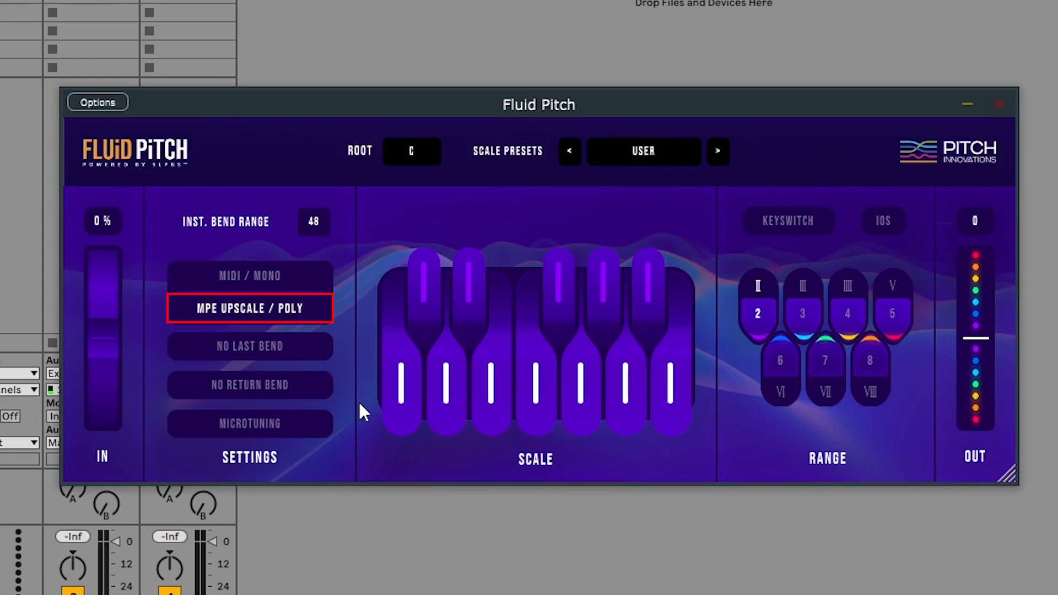
pyautogui.moveTo(952, 127)
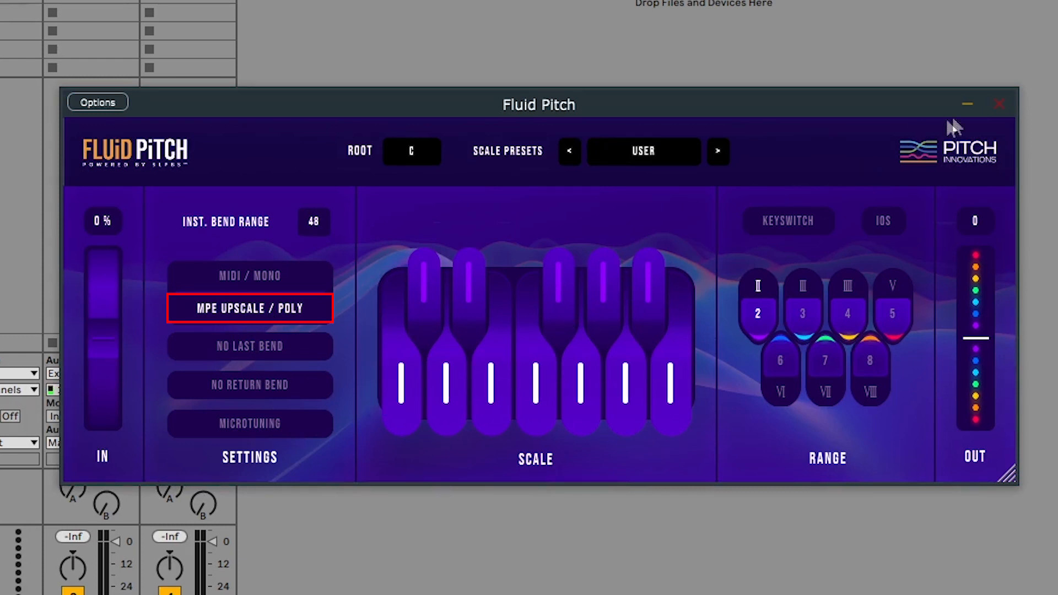
pyautogui.click(717, 151)
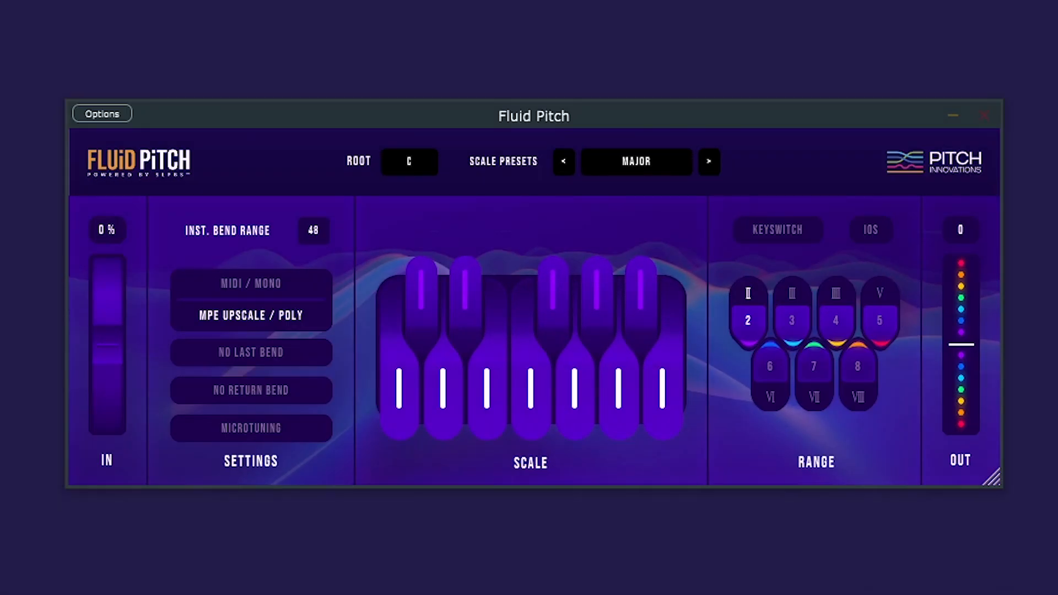
pyautogui.moveTo(1045, 340)
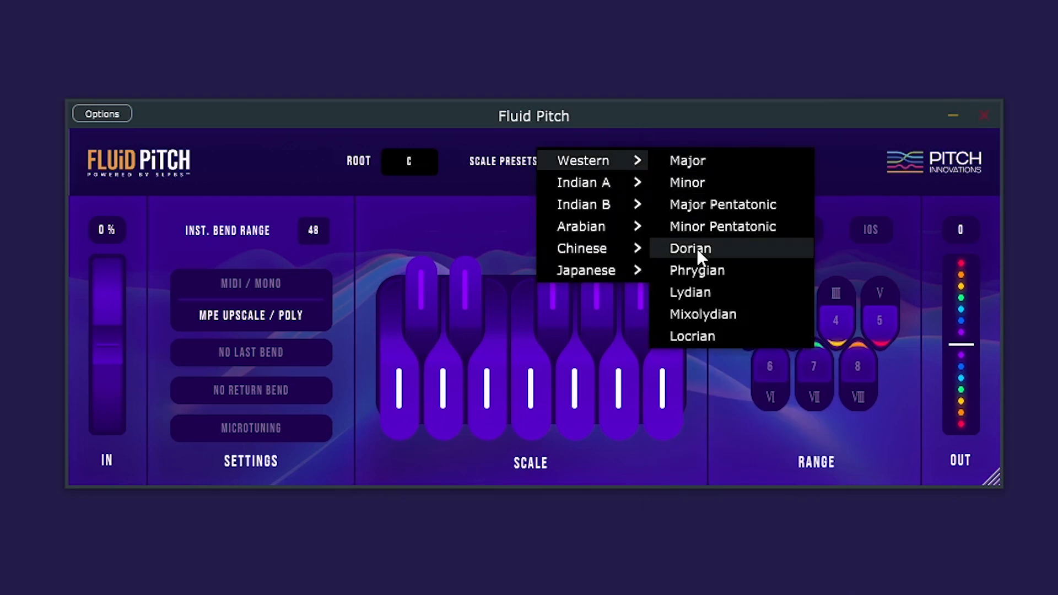
# Choose the Dorian preset under Western scales, keeping root C
pyautogui.click(690, 248)
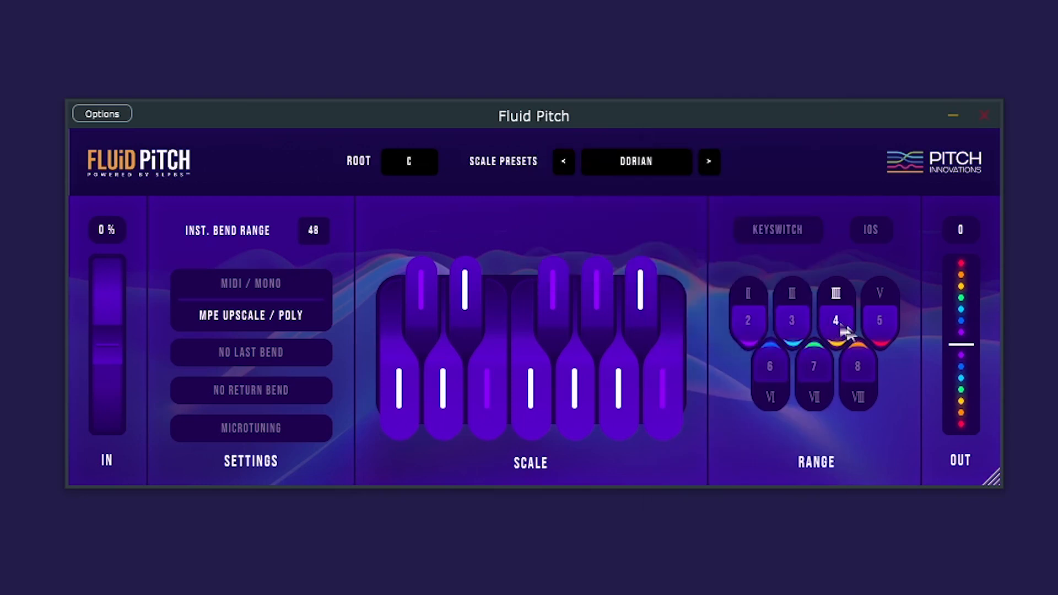